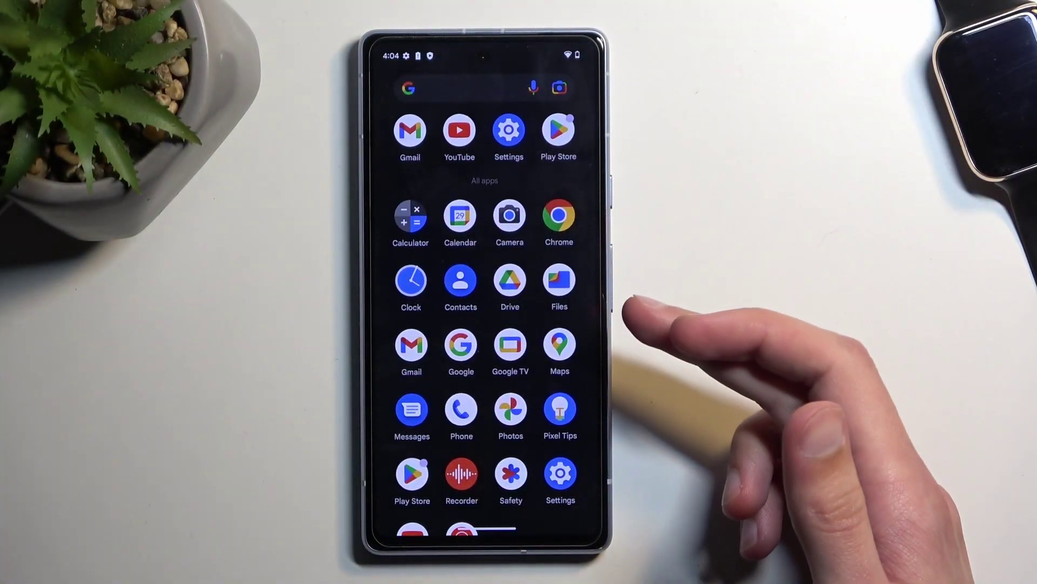
Reach the Reset options page through Settings > System
{"action": "left_click", "coordinate": [509, 130]}
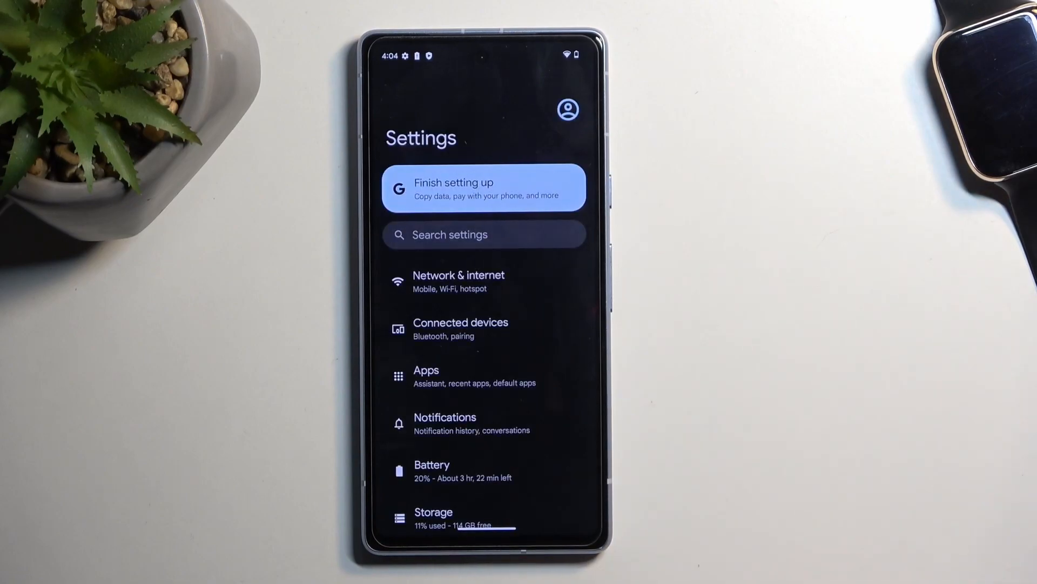
{"action": "scroll", "scroll_direction": "down", "scroll_amount": 3}
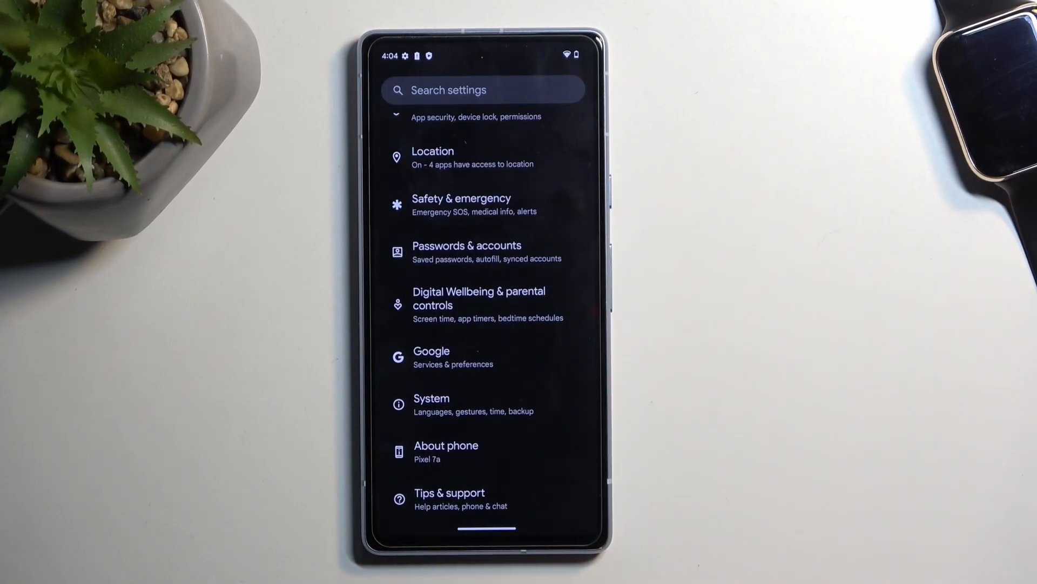
{"action": "left_click", "coordinate": [432, 398]}
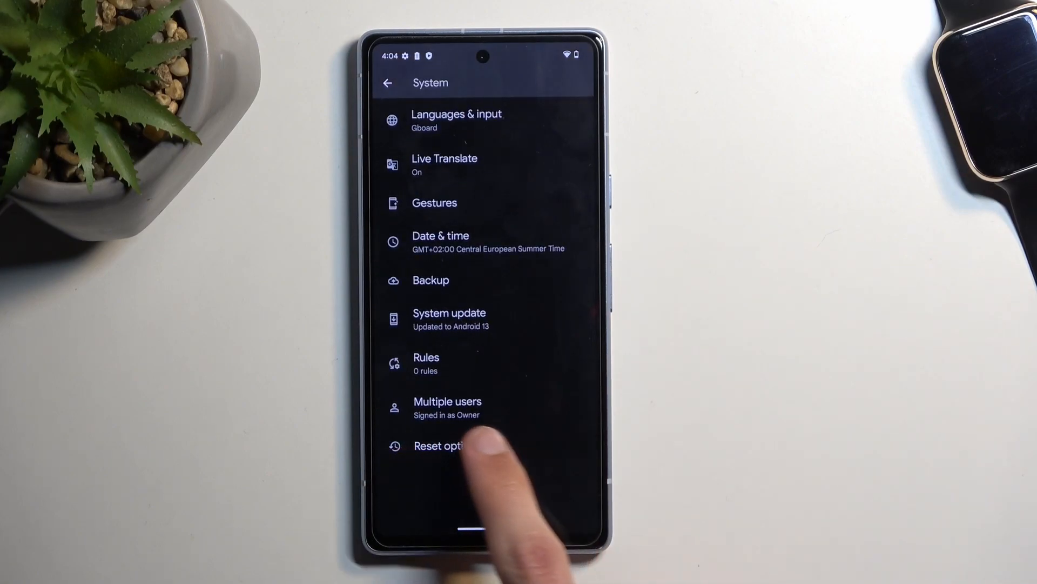
{"action": "left_click", "coordinate": [437, 445]}
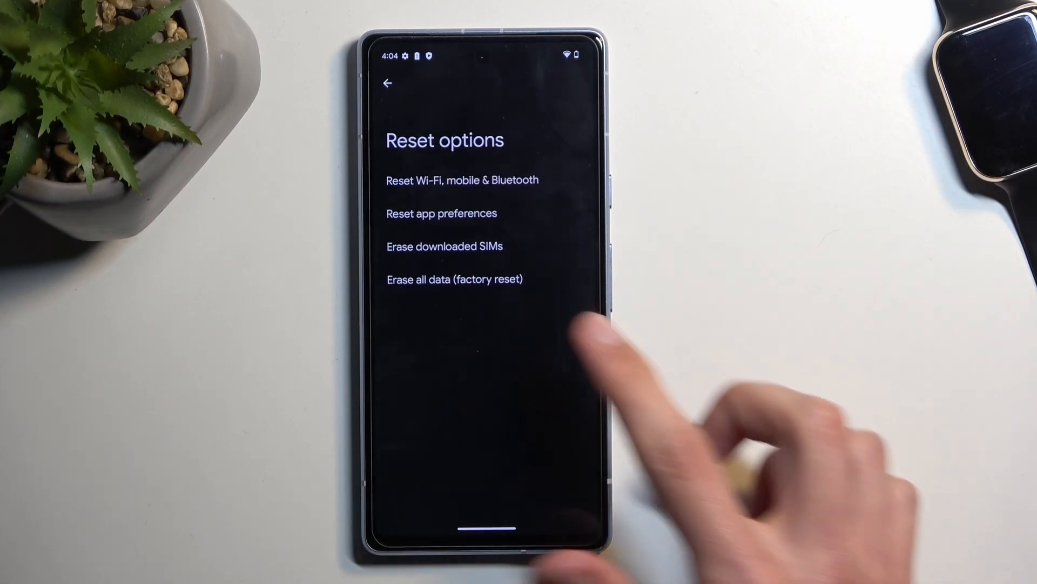
Choose 'Erase all data (factory reset)' and confirm past the warning with 'Erase all data'
{"action": "left_click", "coordinate": [455, 279]}
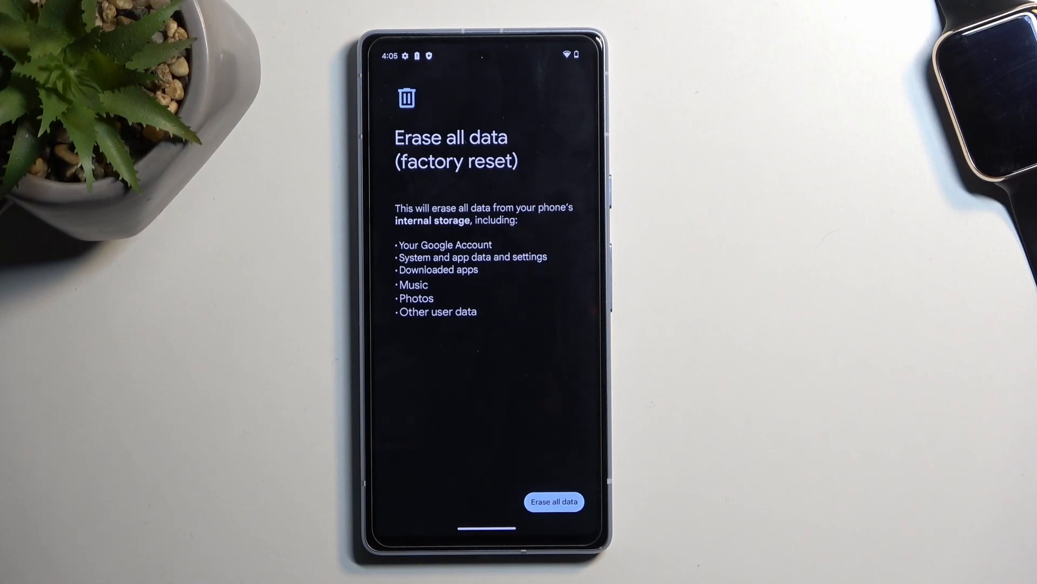
{"action": "left_click", "coordinate": [554, 501]}
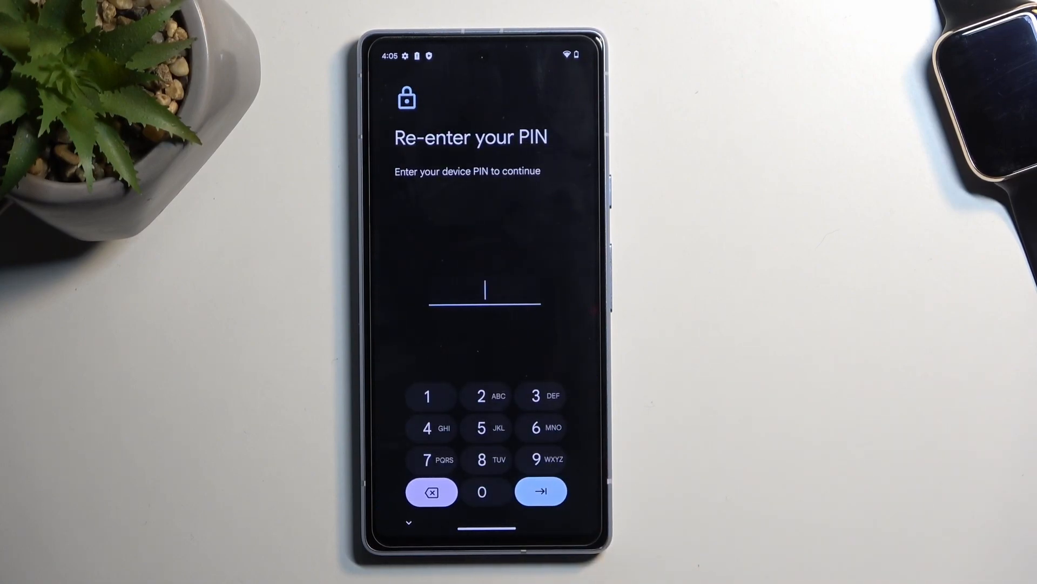
Enter the first digit of the device PIN on the re-enter PIN keypad
{"action": "left_click", "coordinate": [427, 396]}
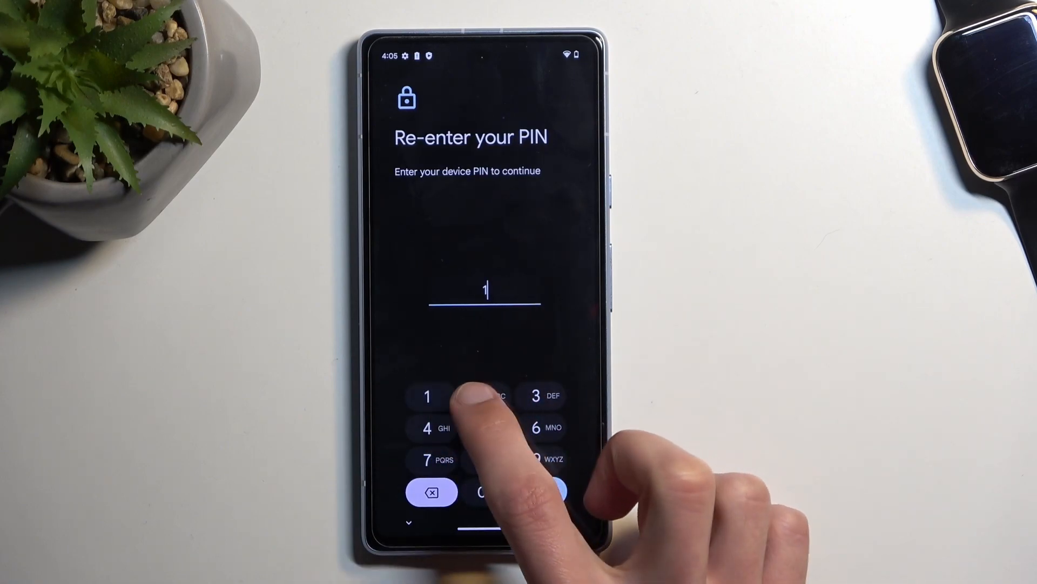